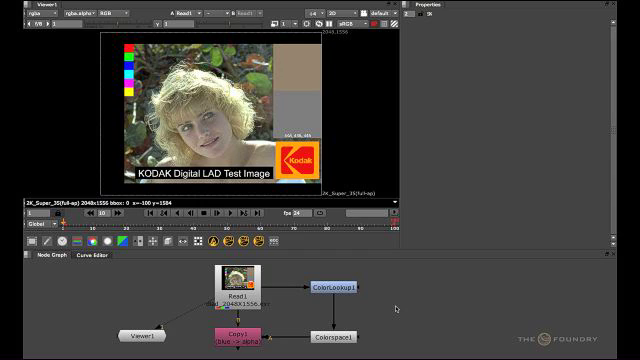
Step: Open ColorLookup1's properties and reshape the red channel lookup curve
click(332, 289)
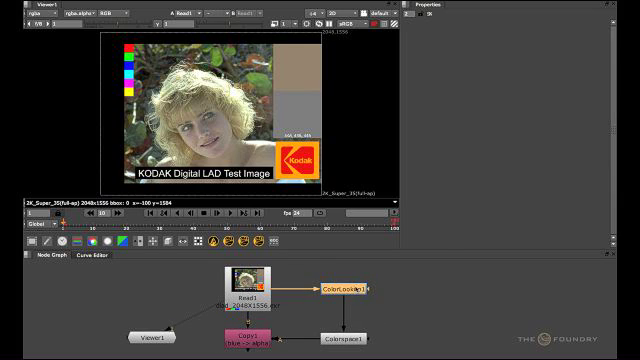
double_click(347, 286)
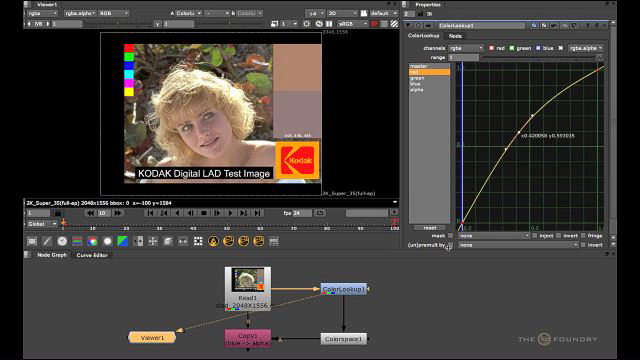
click(441, 232)
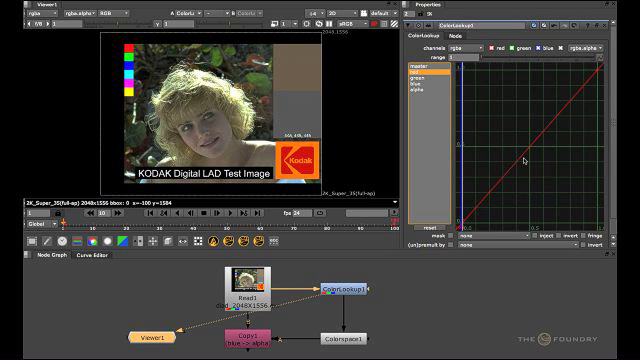
drag(525, 160, 510, 135)
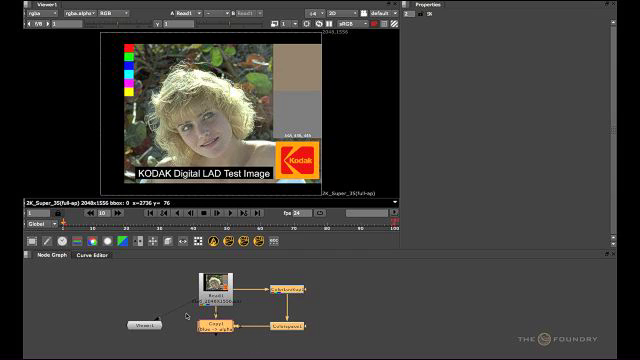
mouse_move(329, 304)
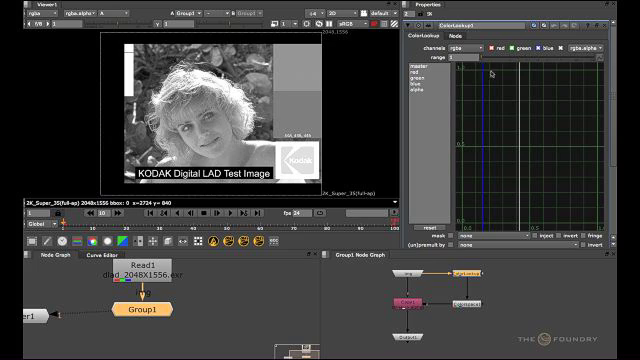
mouse_move(439, 130)
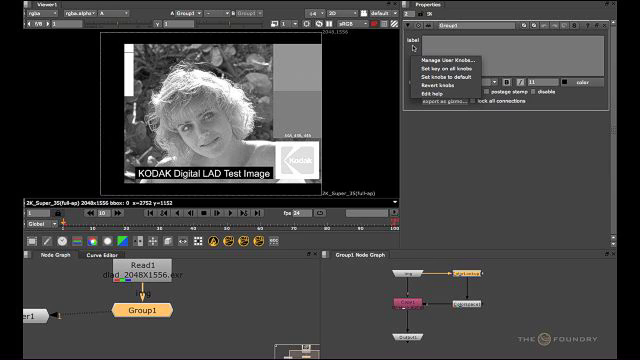
Step: Open the Manage User Knobs window from Group1's properties panel
click(435, 54)
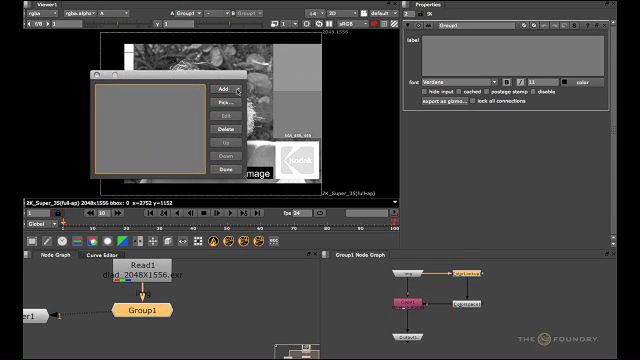
click(208, 88)
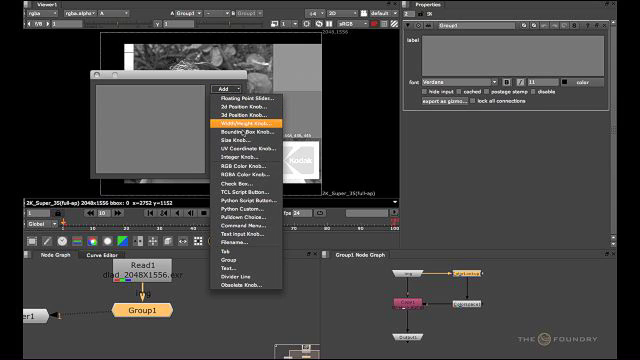
mouse_move(222, 100)
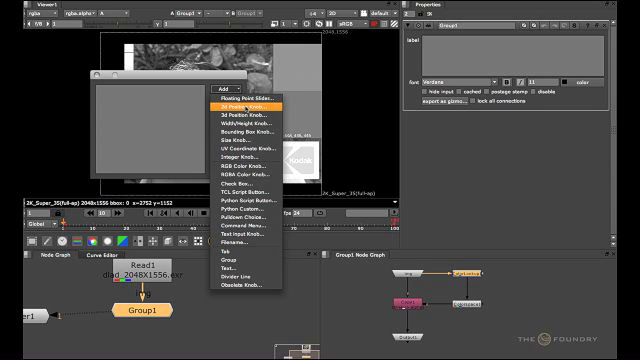
mouse_move(235, 120)
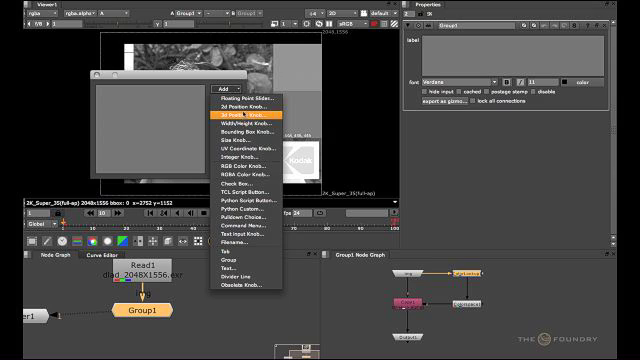
mouse_move(237, 156)
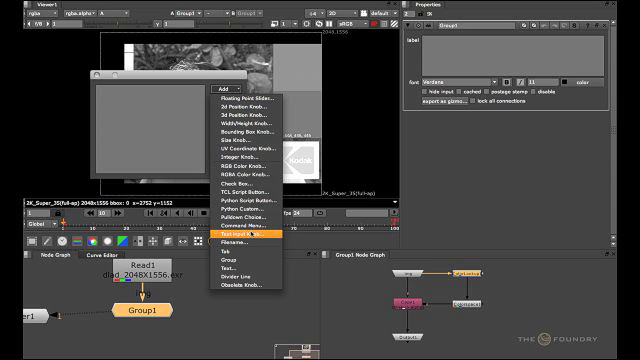
mouse_move(240, 129)
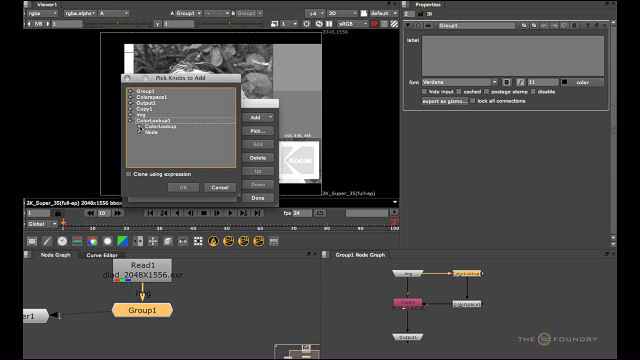
Step: Add ColorLookup1's curve knob to Group1 and reshape its master curve
click(172, 129)
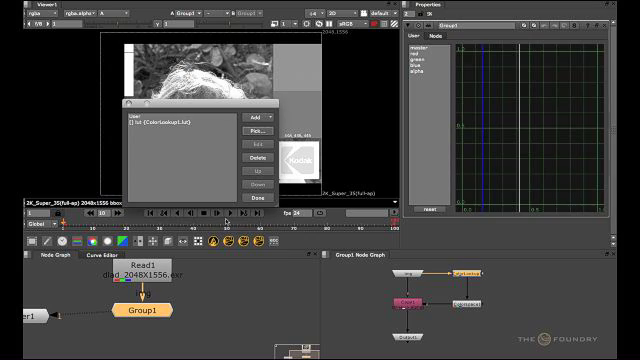
mouse_move(160, 150)
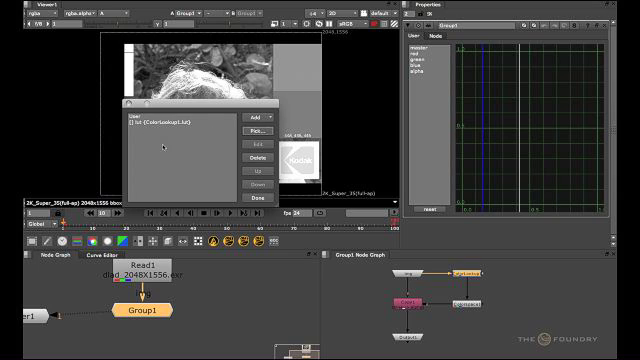
drag(180, 105, 290, 130)
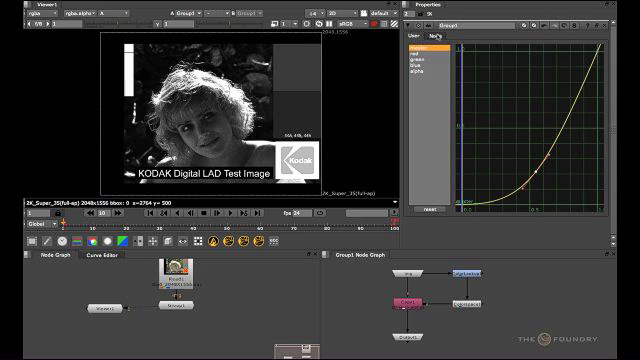
Step: From Group1's Node tab, export as gizmo named LumaKeyed
click(447, 36)
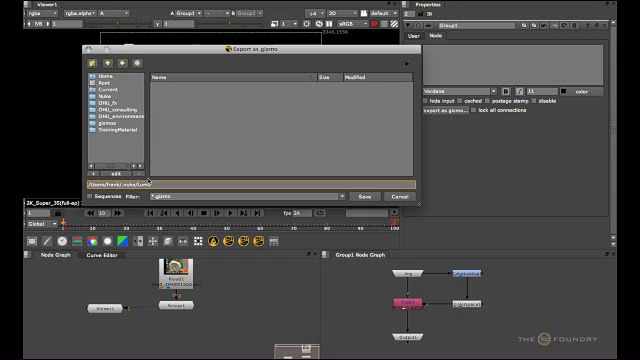
text(Keyed)
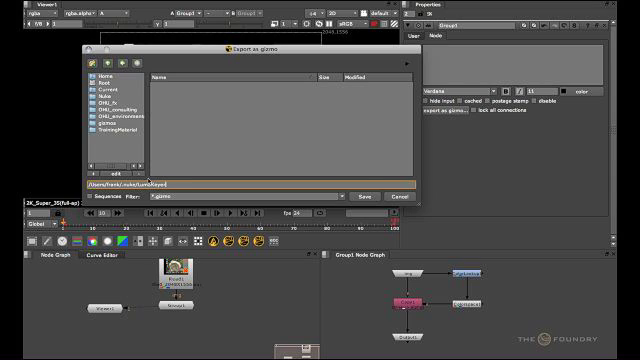